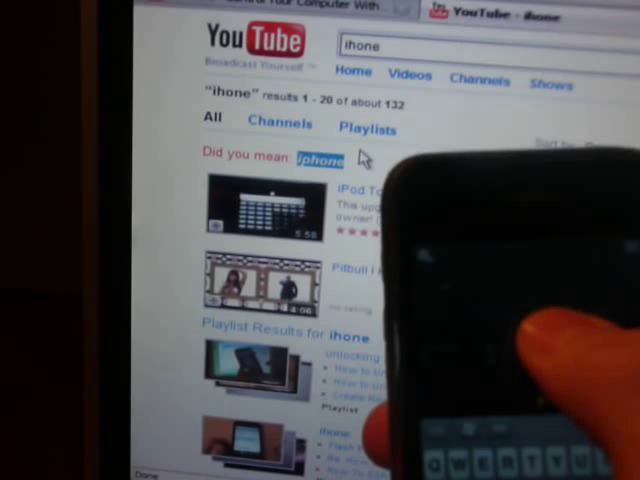
# - Follow the 'Did you mean: iphone' suggestion to rerun the search as 'iphone'
pyautogui.click(320, 165)
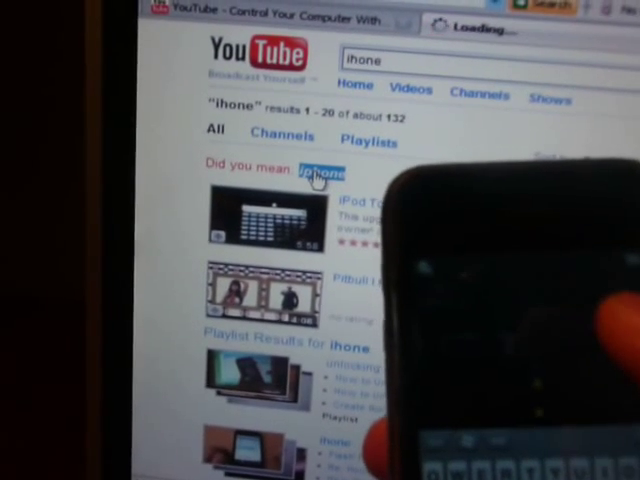